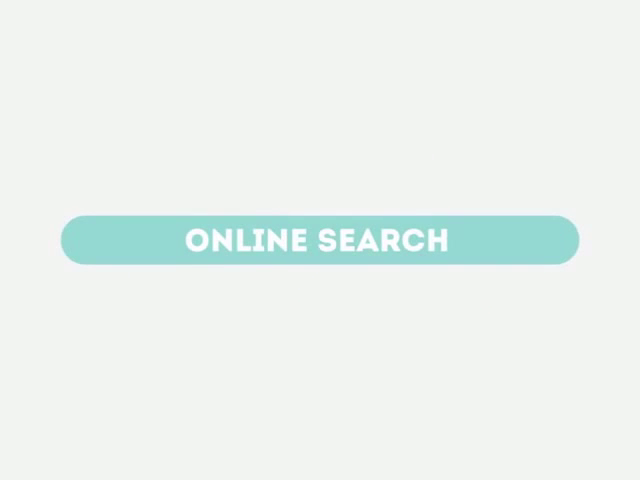
pyautogui.click(320, 240)
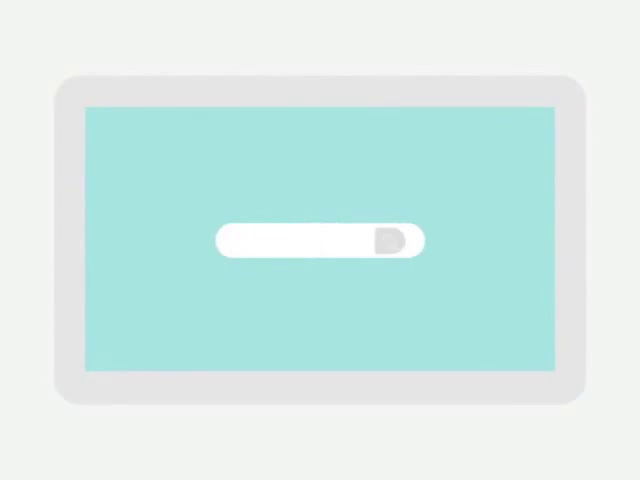
pyautogui.write('Best book store in my city')
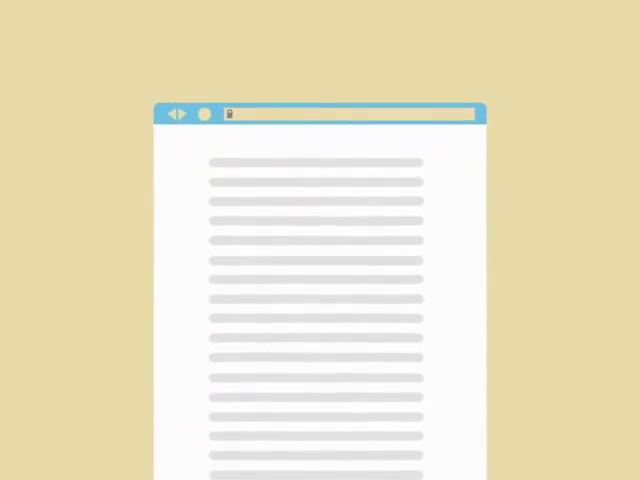
pyautogui.scroll(-3)
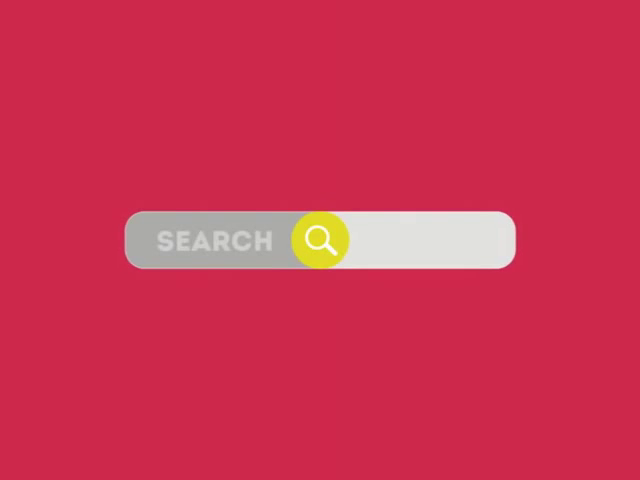
pyautogui.click(322, 242)
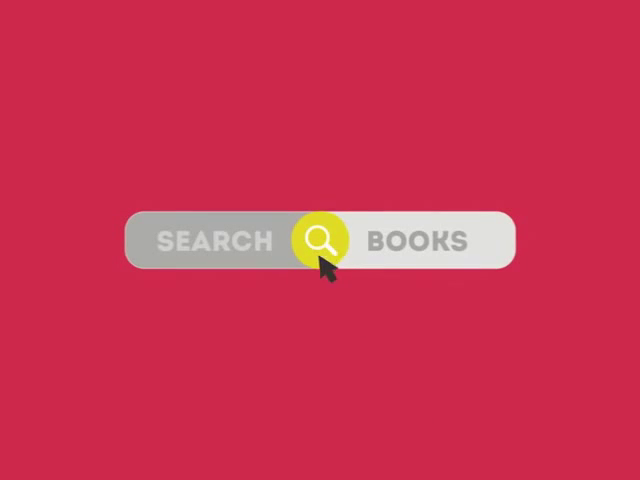
pyautogui.click(320, 242)
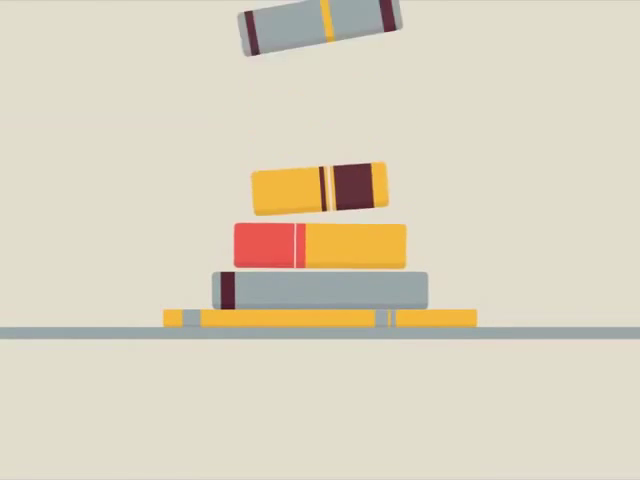